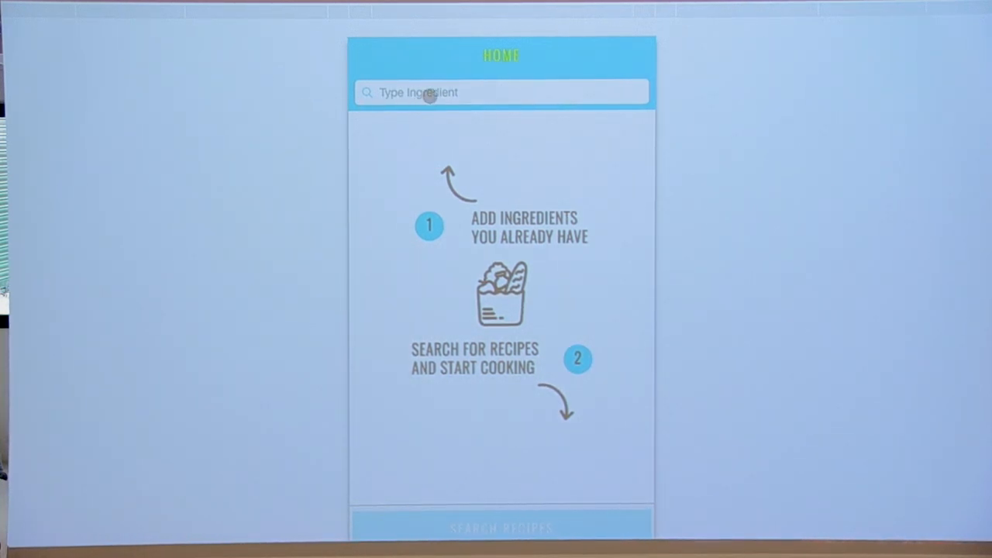
Add onion to the ingredients on hand from the Type Ingredient suggestions.
{"action": "type", "text": "o"}
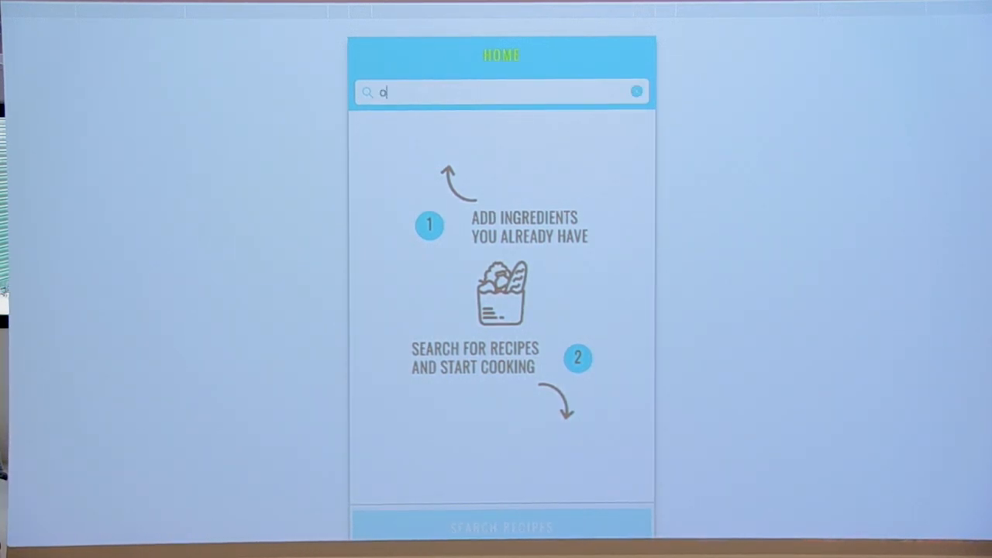
{"action": "type", "text": "n"}
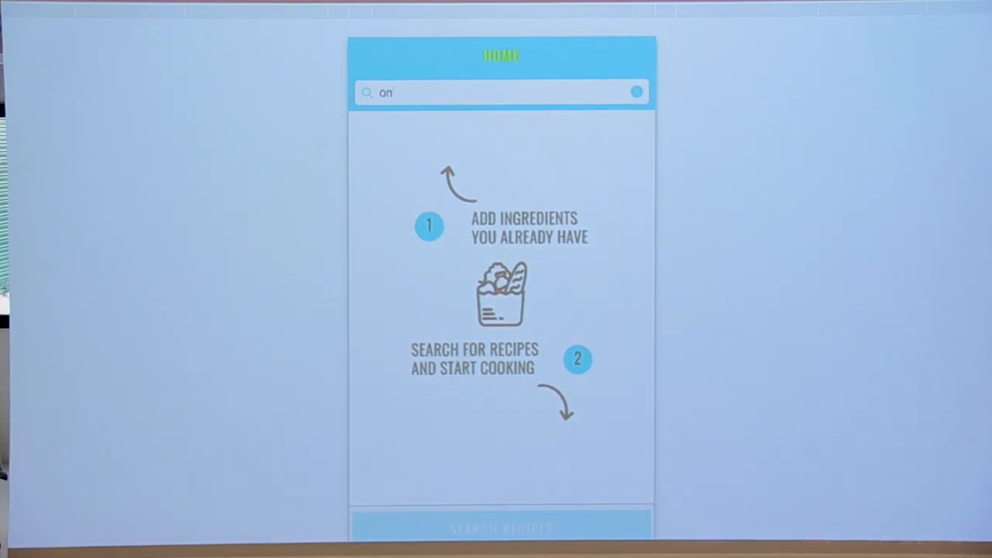
{"action": "left_click", "coordinate": [635, 92]}
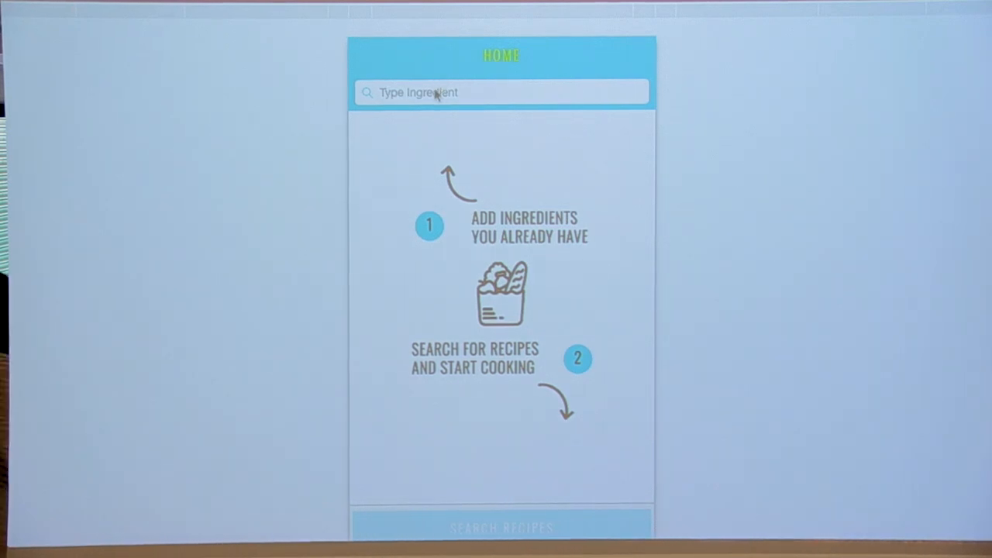
{"action": "type", "text": "o"}
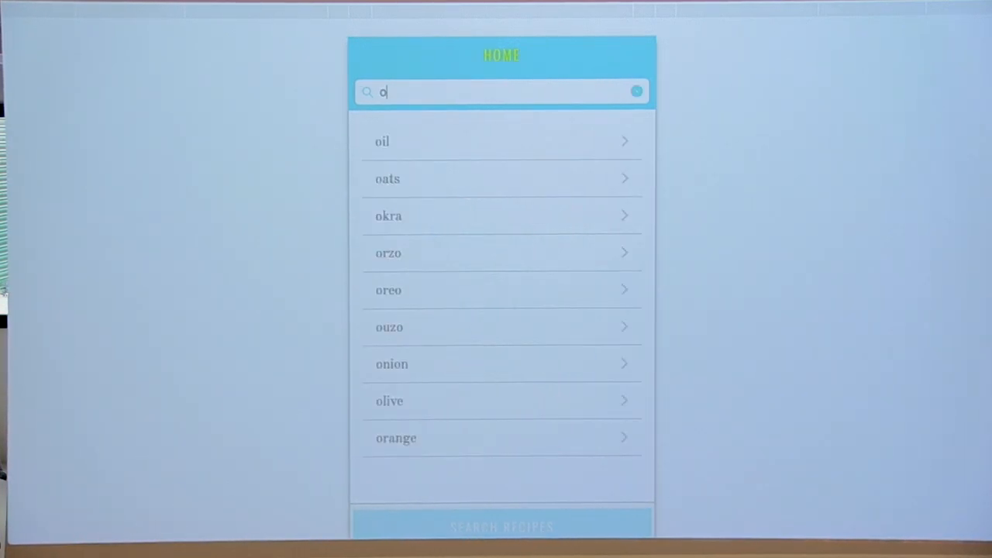
{"action": "type", "text": "nion"}
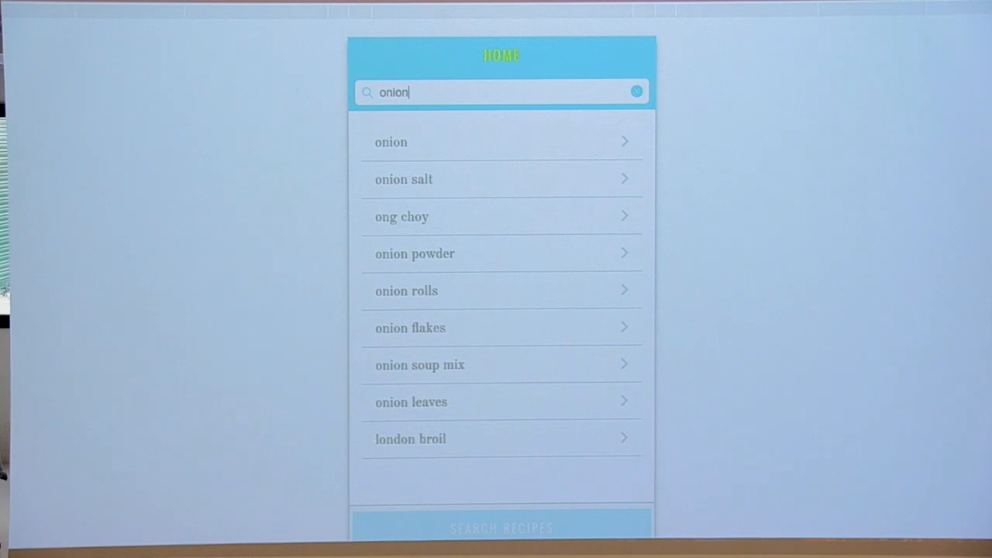
{"action": "left_click", "coordinate": [390, 142]}
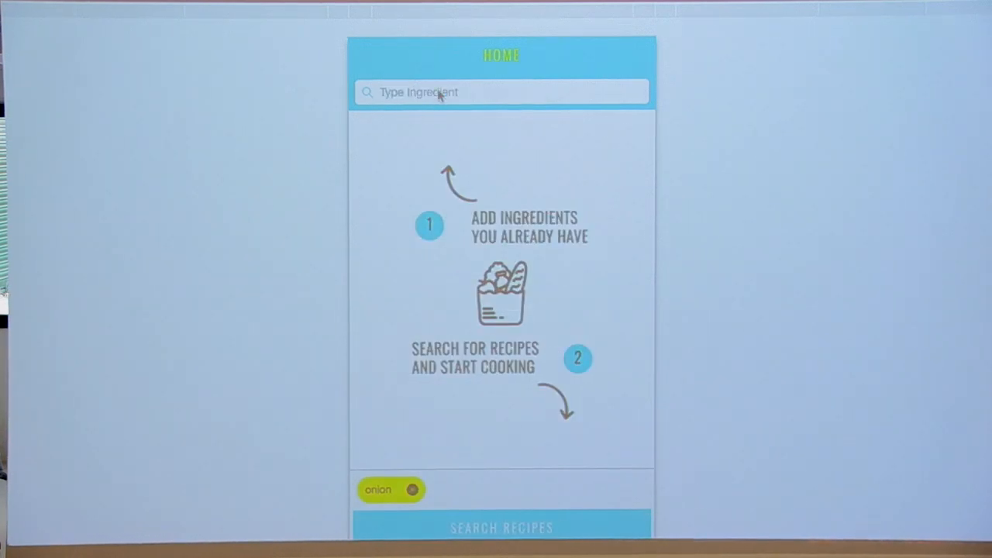
Add spinach and oil too, then search for recipes matching the three ingredients.
{"action": "type", "text": "spinac"}
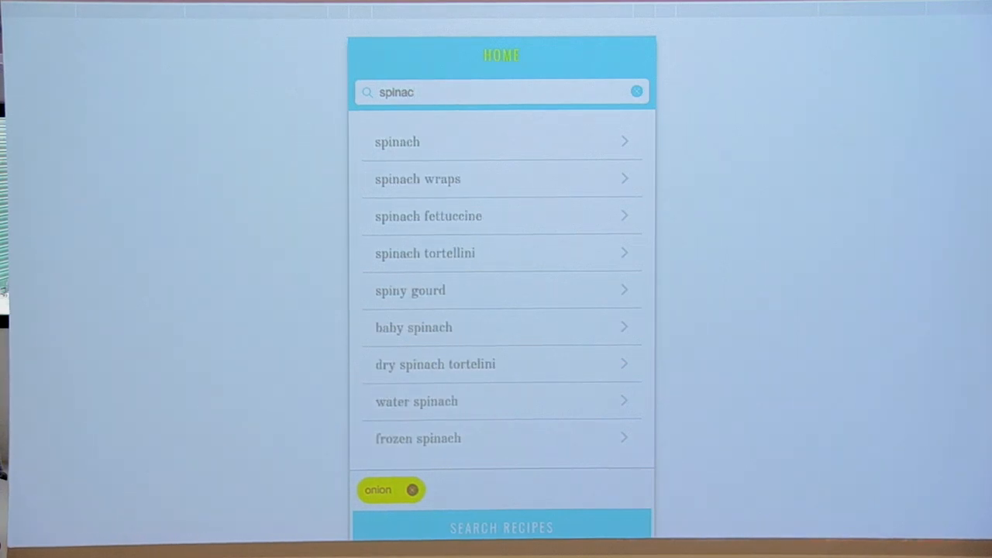
{"action": "left_click", "coordinate": [397, 143]}
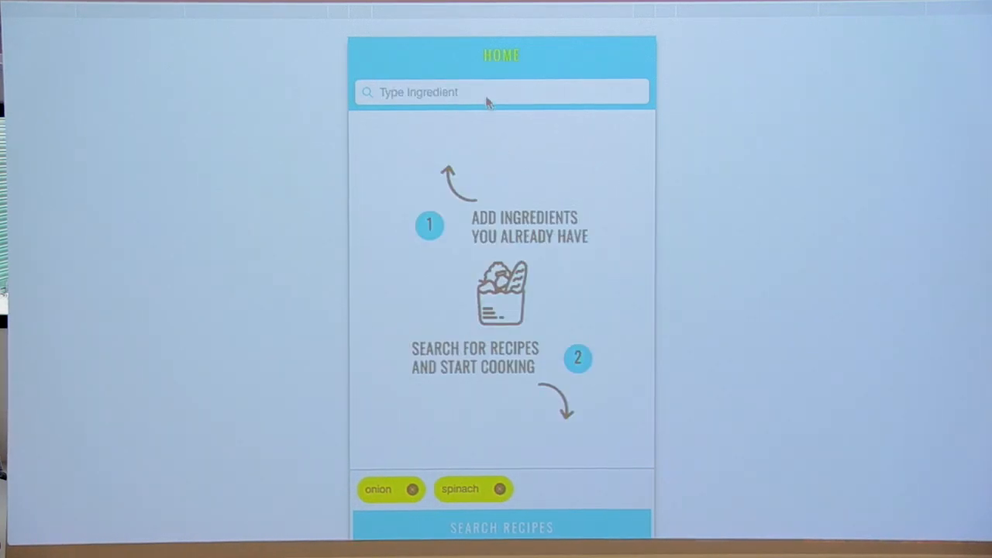
{"action": "type", "text": "oil"}
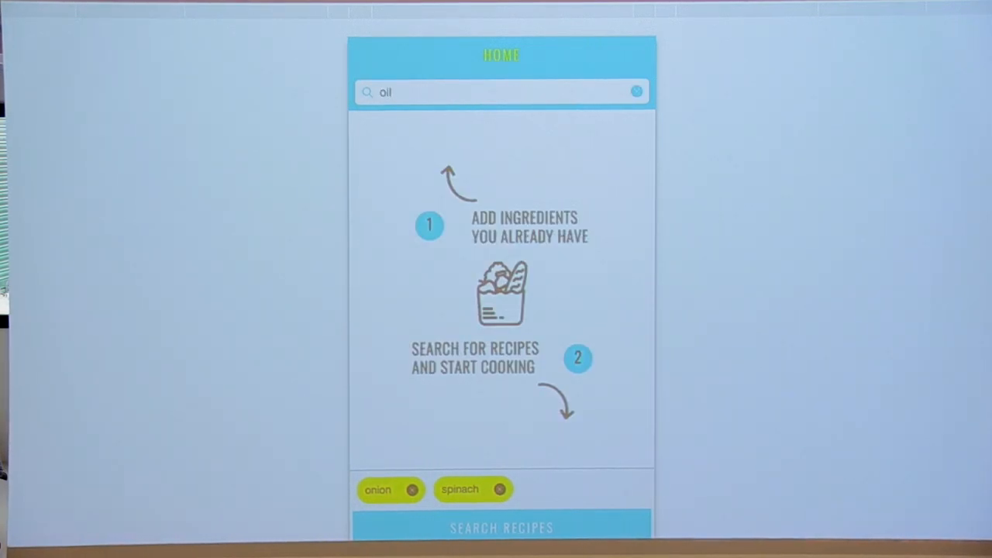
{"action": "left_click", "coordinate": [635, 92]}
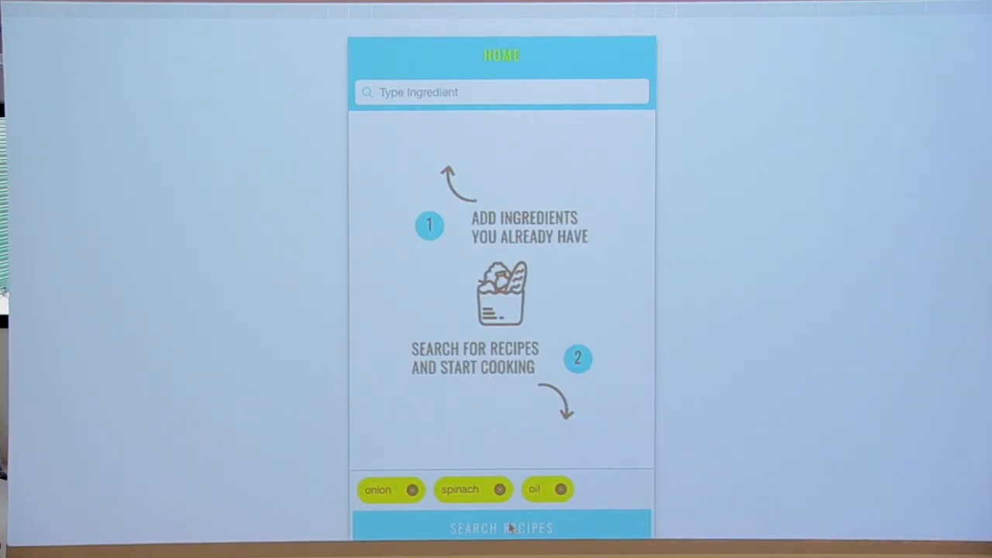
{"action": "left_click", "coordinate": [502, 527]}
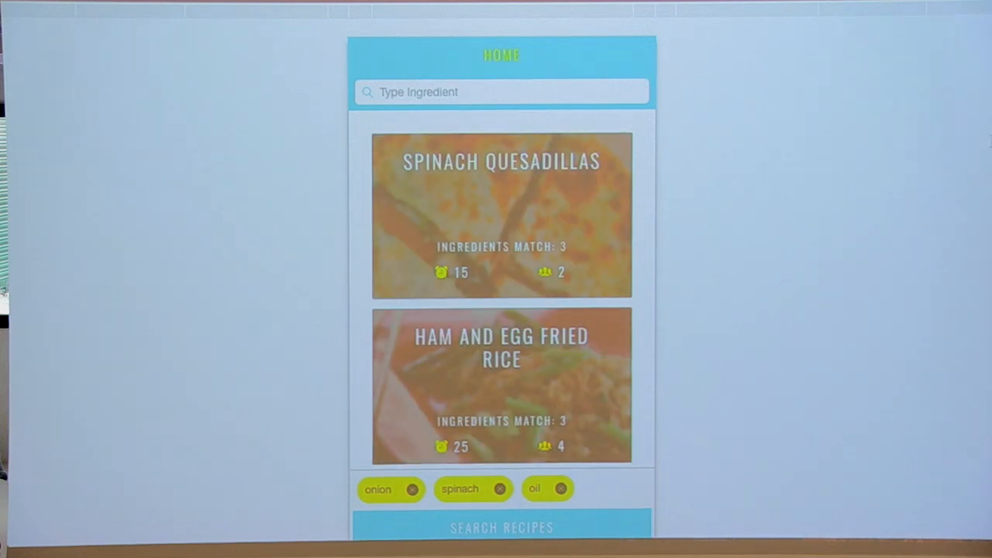
{"action": "mouse_move", "coordinate": [836, 194]}
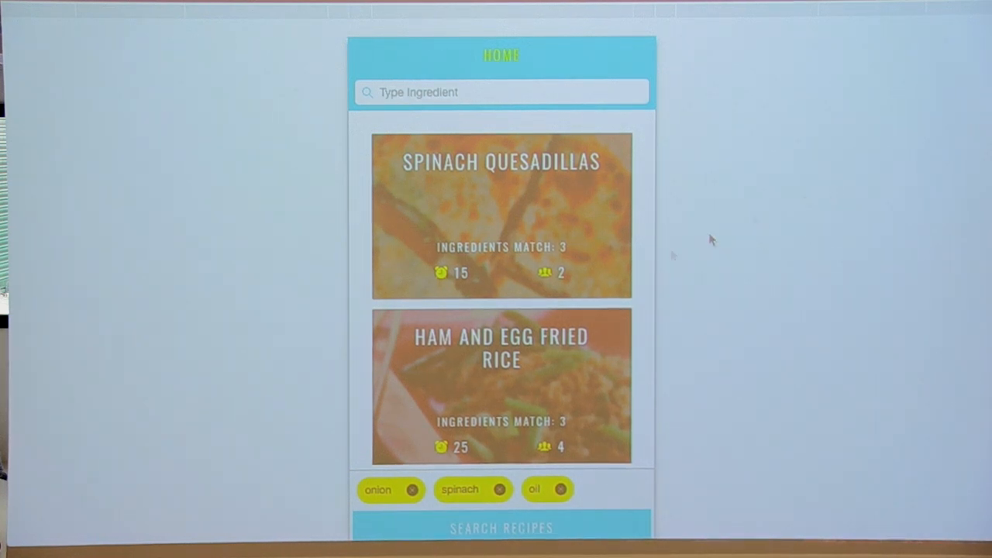
Look through the matched recipes and open Spinach Quesadillas.
{"action": "scroll", "scroll_direction": "down", "scroll_amount": 3}
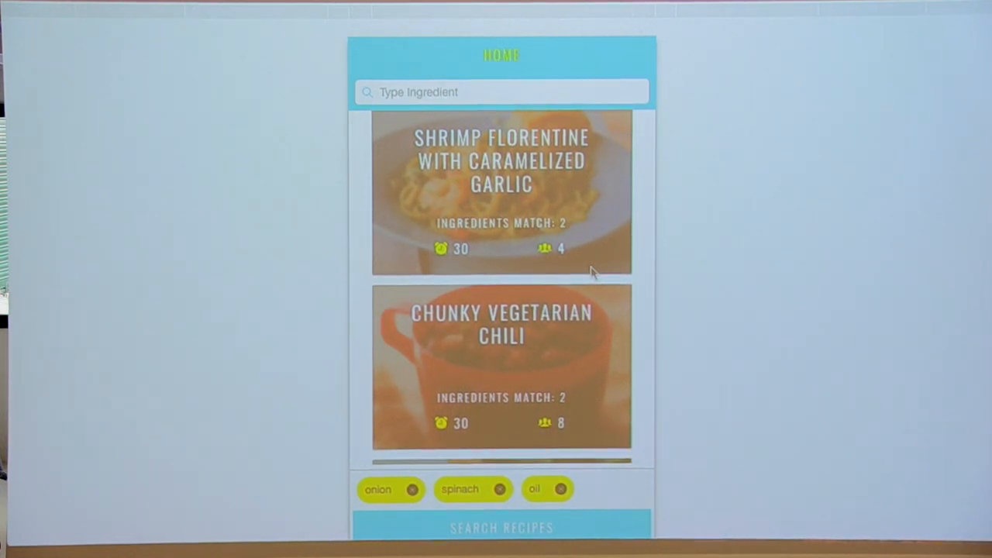
{"action": "scroll", "scroll_direction": "down", "scroll_amount": 3}
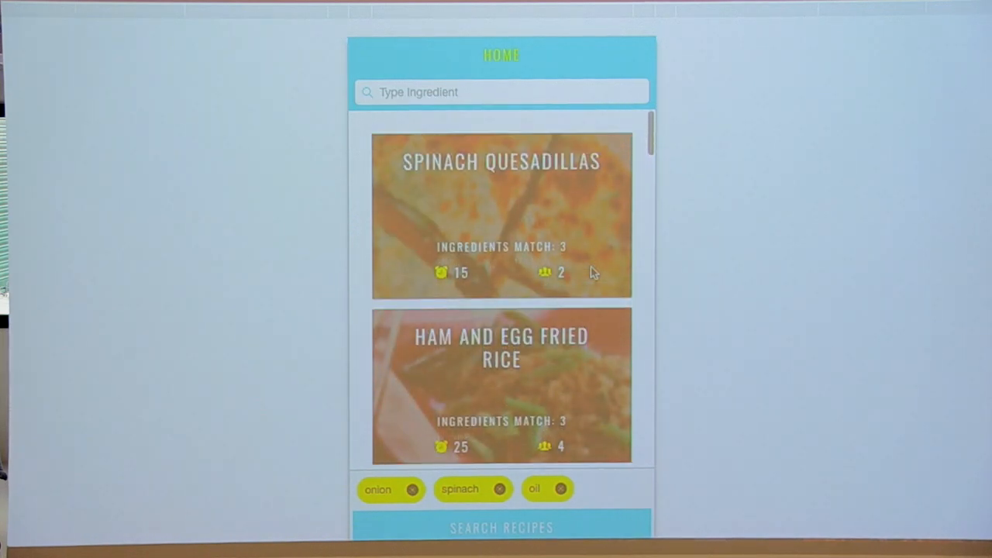
{"action": "left_click", "coordinate": [501, 214]}
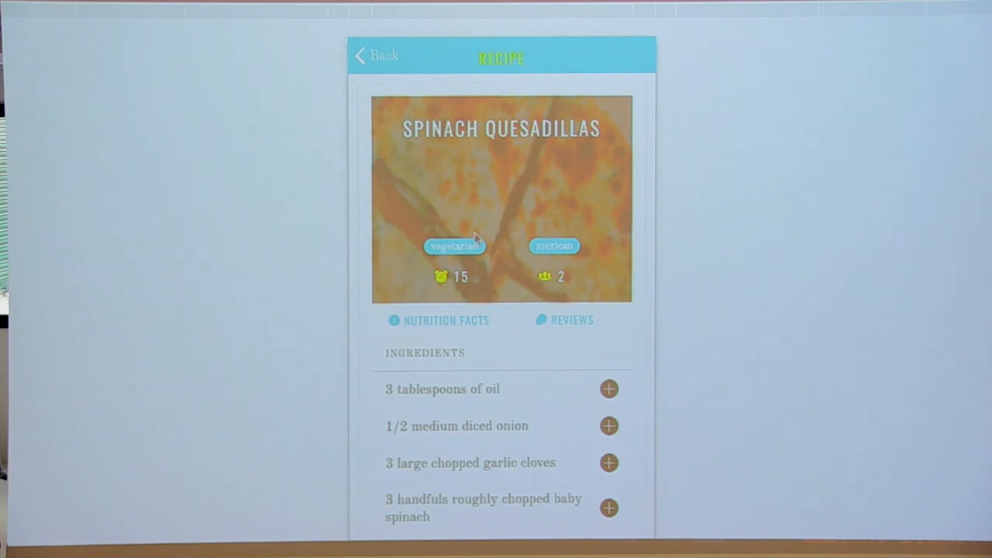
{"action": "mouse_move", "coordinate": [525, 254]}
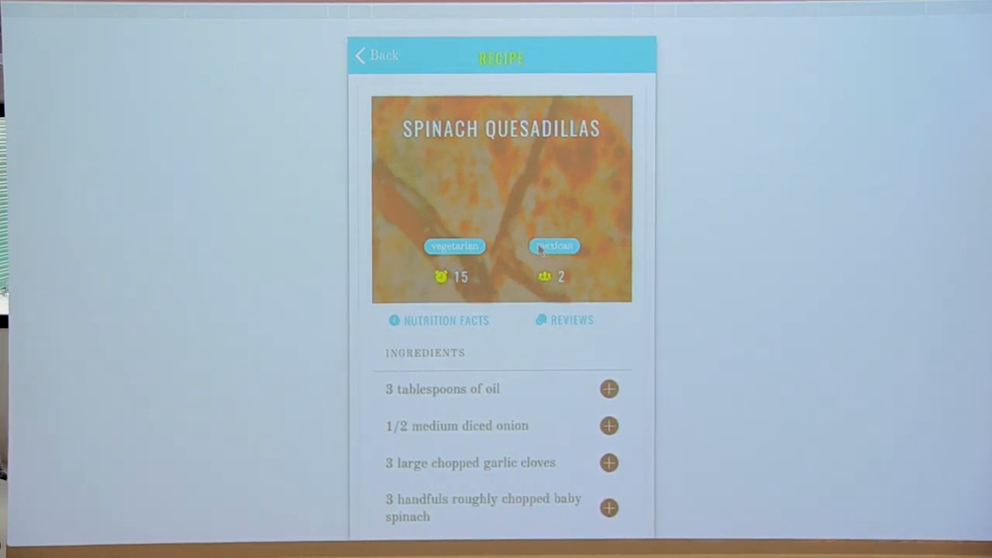
View the recipe's nutrition facts and reviews, which ask for a login, then return to the recipe.
{"action": "scroll", "scroll_direction": "down", "scroll_amount": 3}
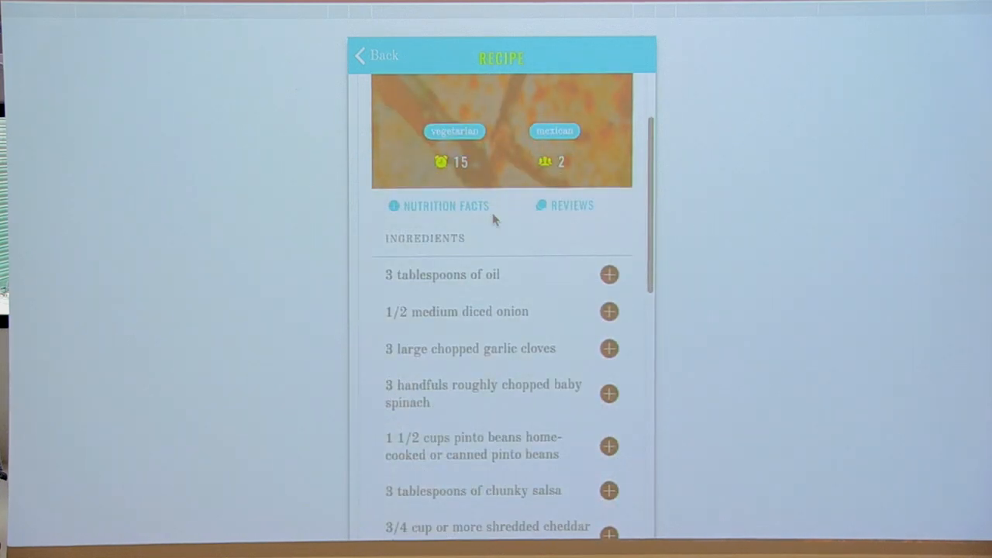
{"action": "left_click", "coordinate": [439, 205]}
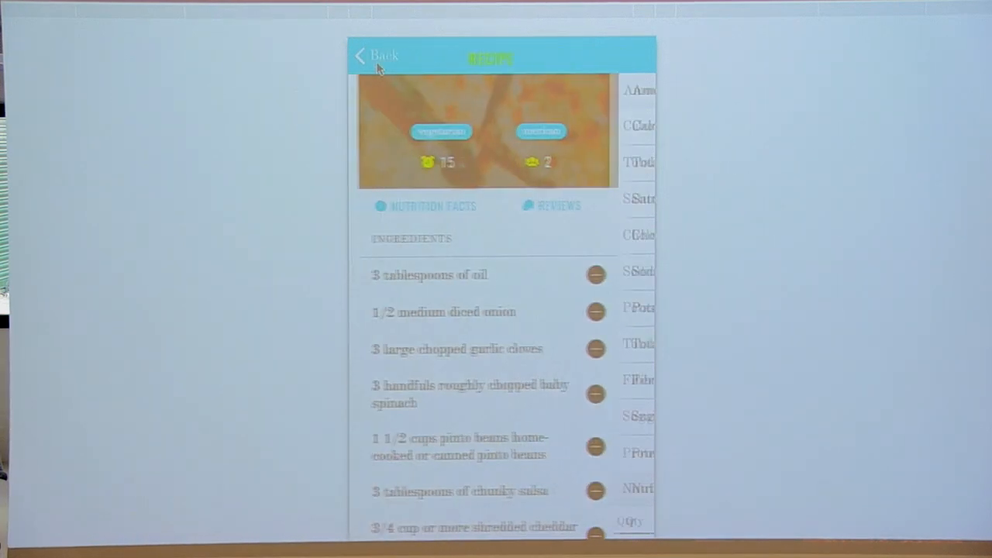
{"action": "left_click", "coordinate": [558, 205]}
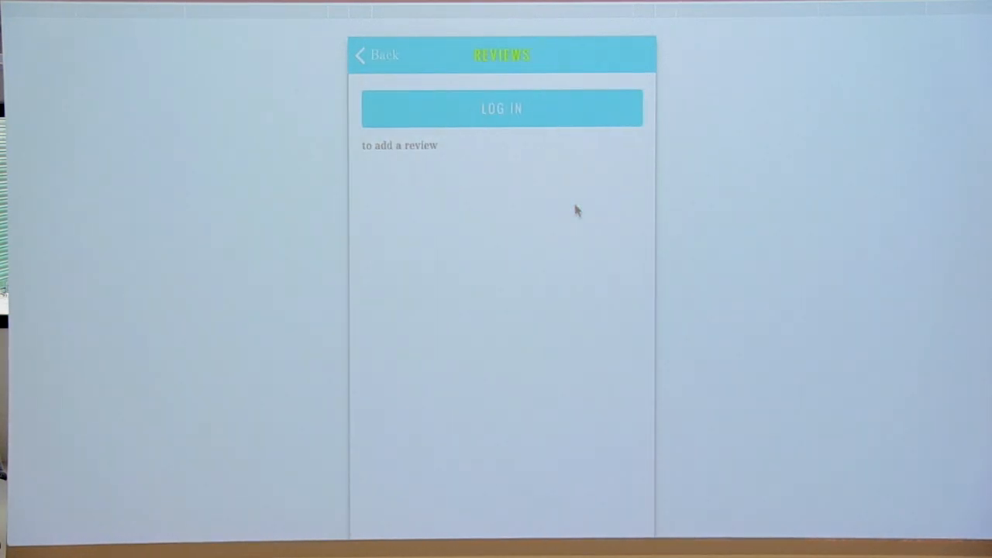
{"action": "left_click", "coordinate": [377, 55]}
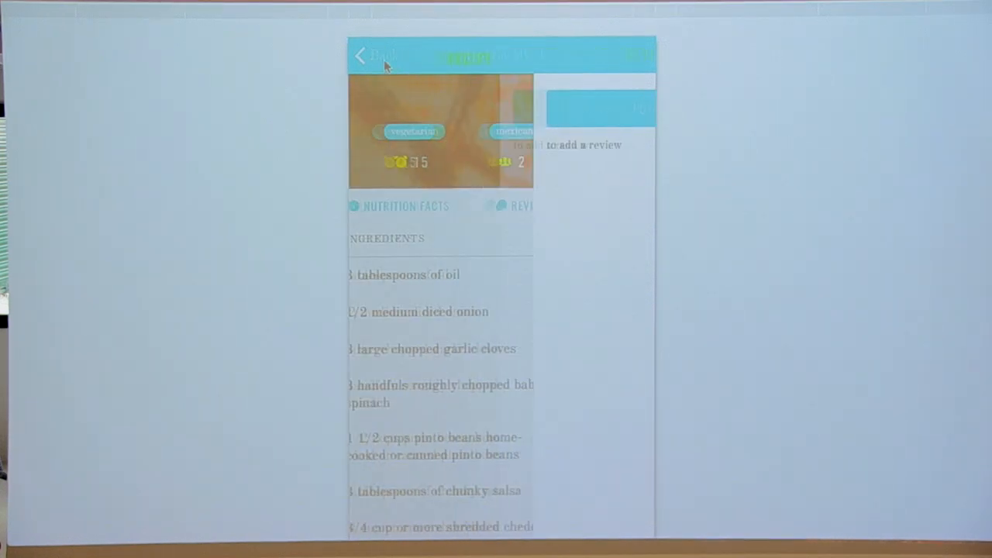
{"action": "scroll", "scroll_direction": "down", "scroll_amount": 3}
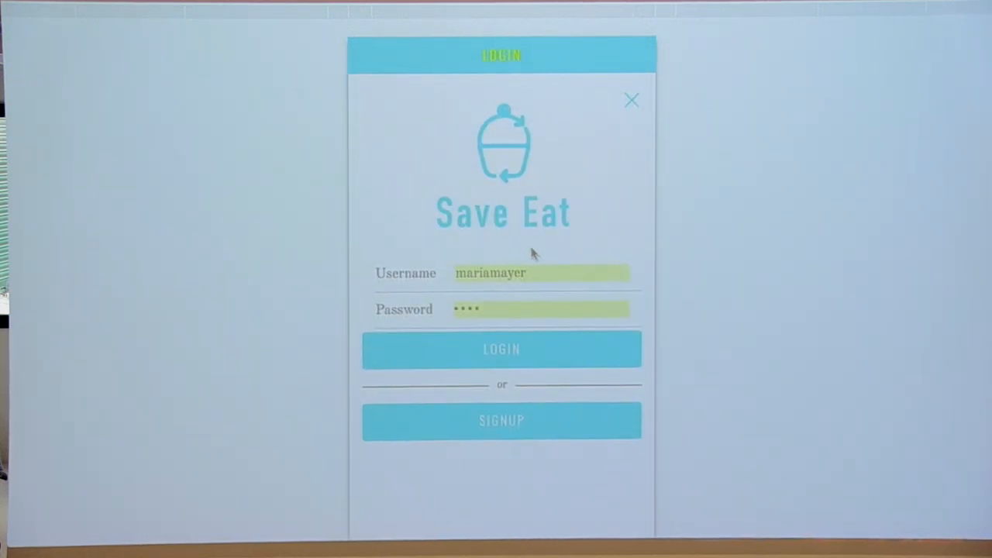
{"action": "mouse_move", "coordinate": [549, 350]}
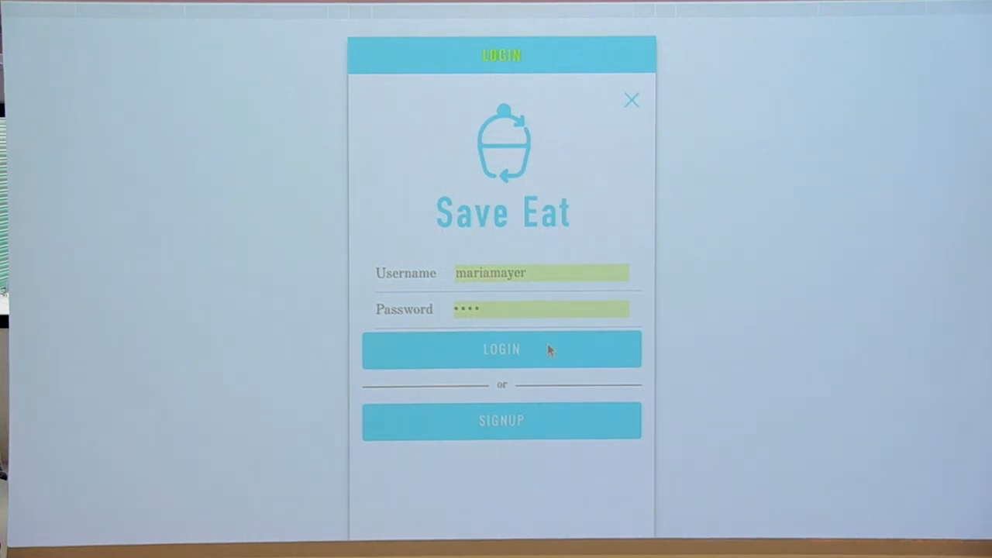
Log into the account with the filled-in username and password.
{"action": "left_click", "coordinate": [502, 349]}
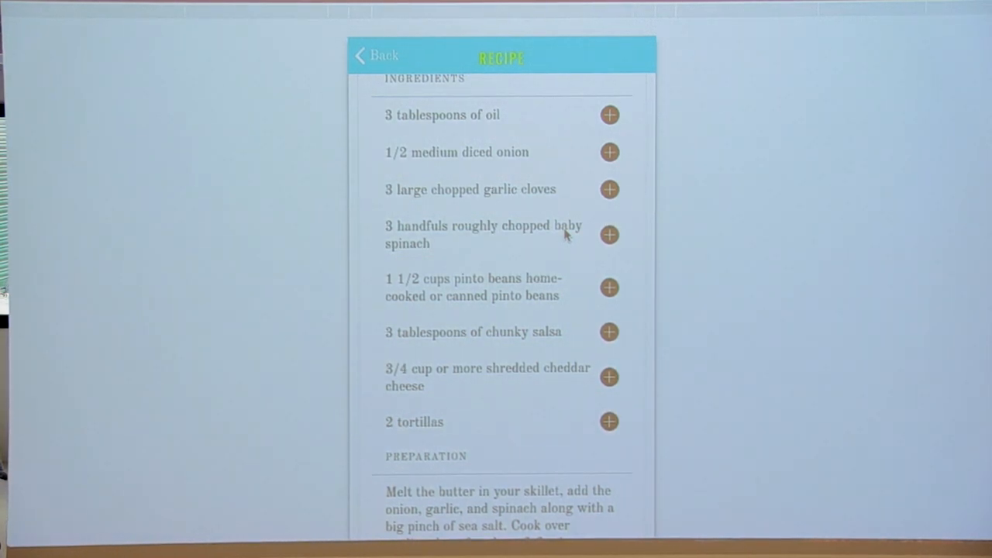
{"action": "mouse_move", "coordinate": [589, 511]}
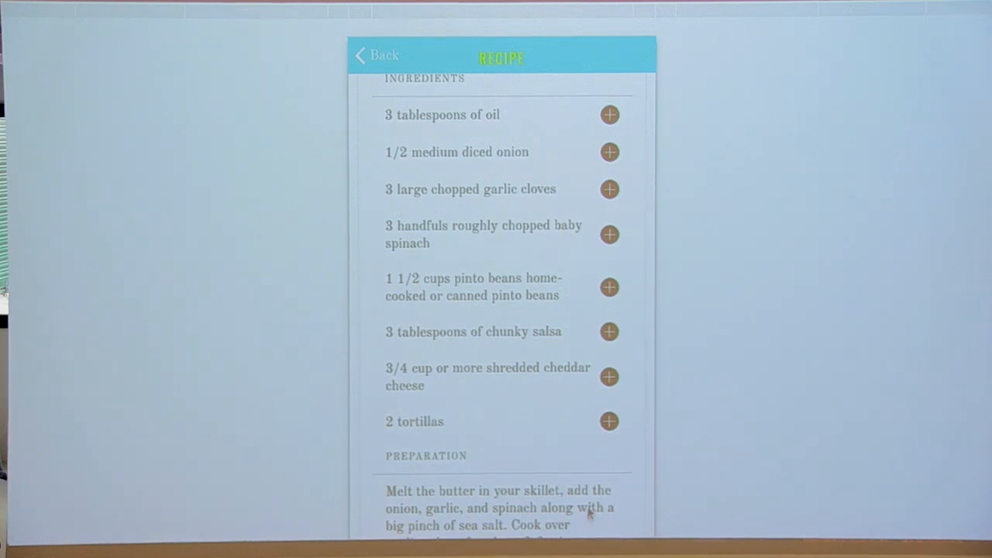
{"action": "mouse_move", "coordinate": [741, 192]}
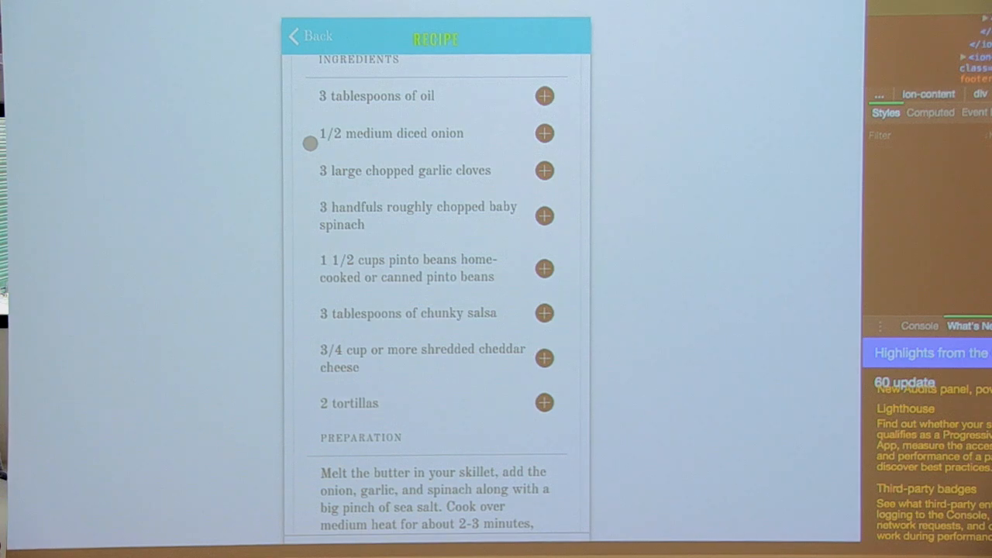
Pick a device-preview zoom so the whole app screen with its bottom navigation fits.
{"action": "scroll", "scroll_direction": "down", "scroll_amount": 3}
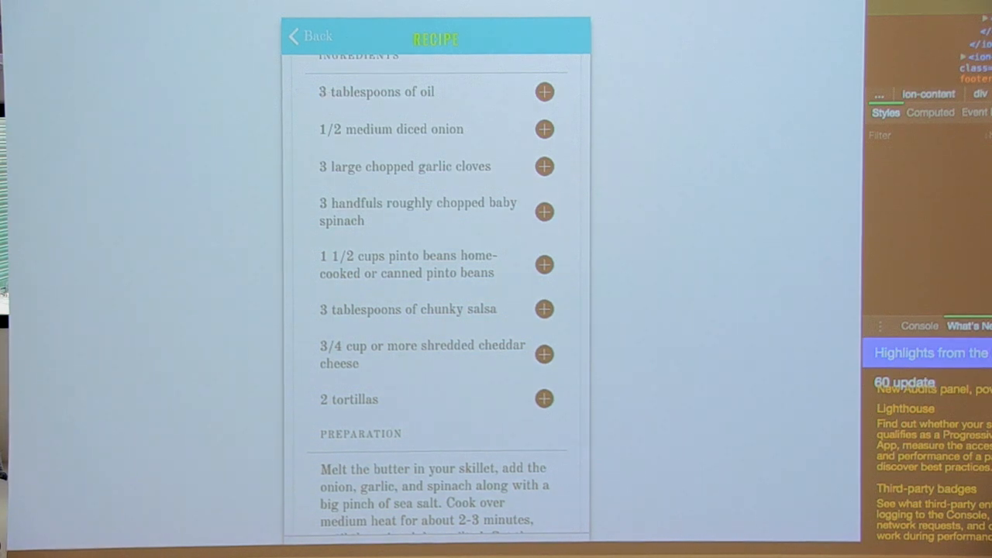
{"action": "left_click", "coordinate": [511, 33]}
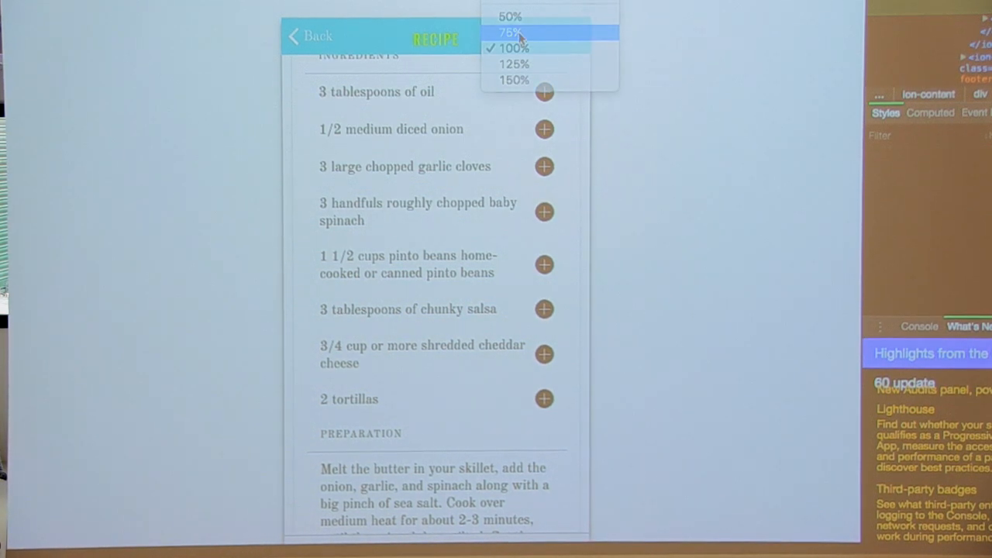
{"action": "left_click", "coordinate": [511, 31]}
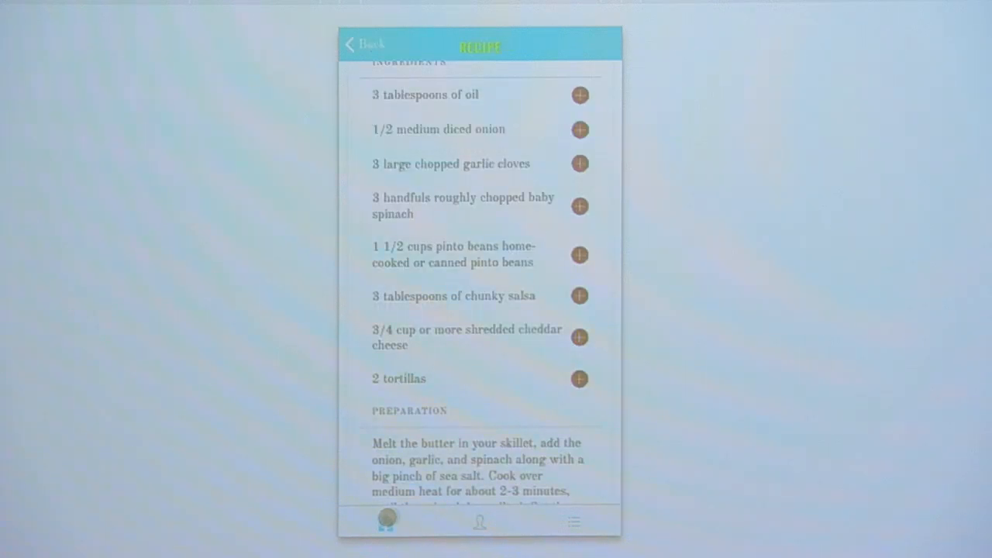
Add the missing ingredients, including the chunky salsa, to the shopping list.
{"action": "left_click", "coordinate": [579, 294]}
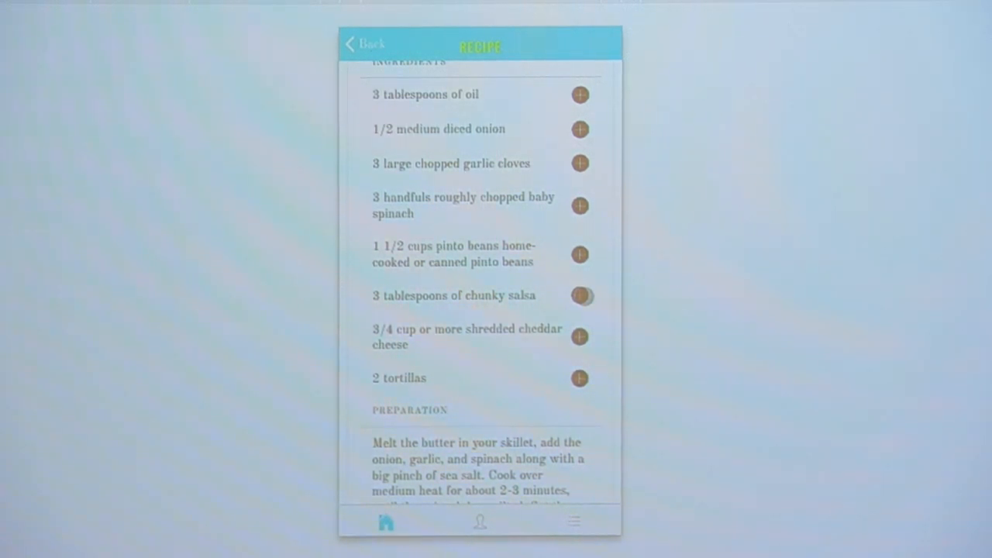
{"action": "left_click", "coordinate": [579, 294]}
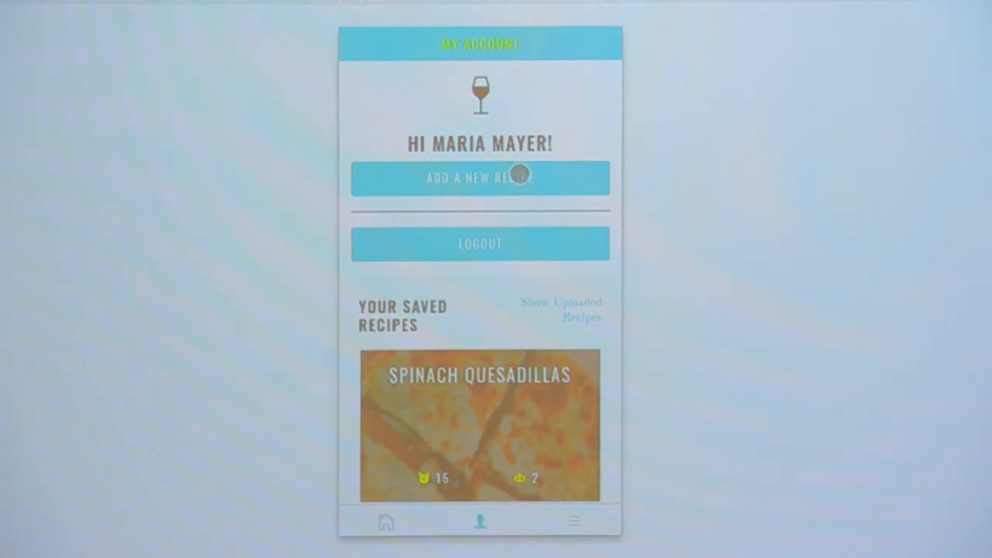
Peek at the new-recipe form, go back, and open the saved Spinach Quesadillas recipe.
{"action": "left_click", "coordinate": [481, 178]}
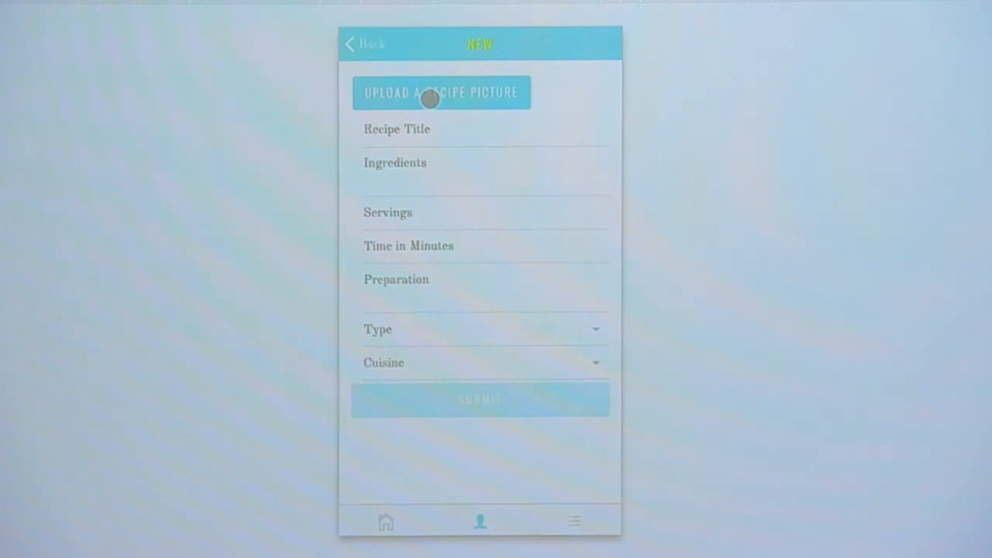
{"action": "left_click", "coordinate": [360, 43]}
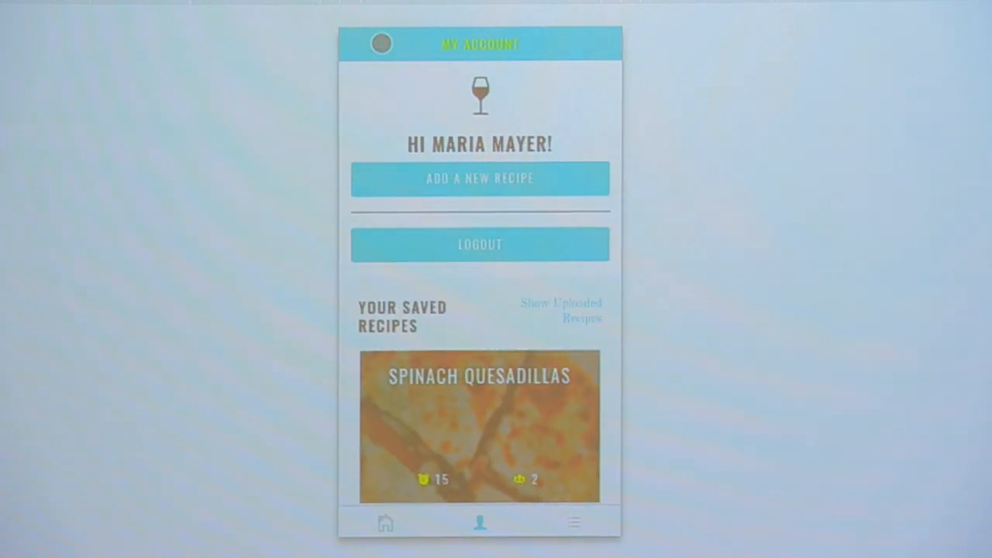
{"action": "scroll", "scroll_direction": "down", "scroll_amount": 3}
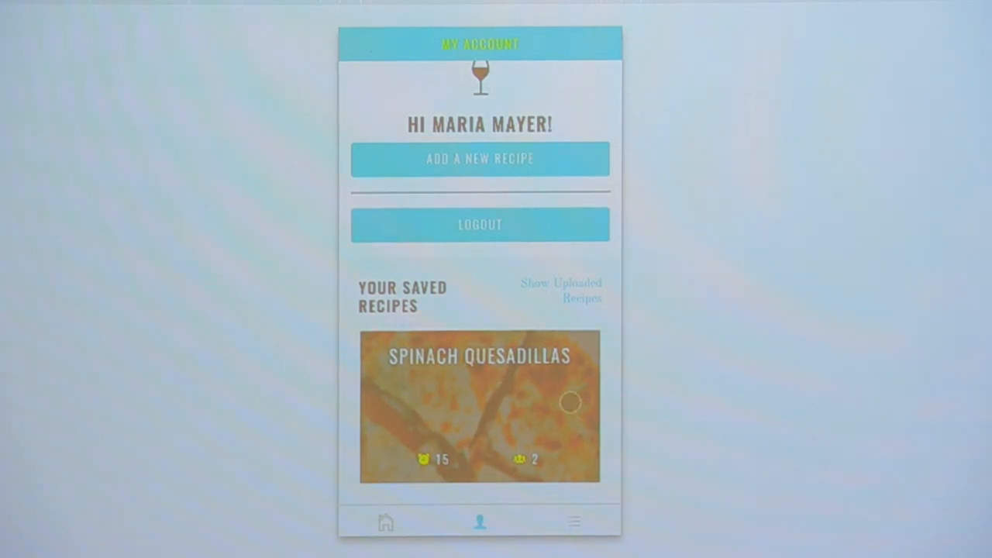
{"action": "left_click", "coordinate": [561, 292]}
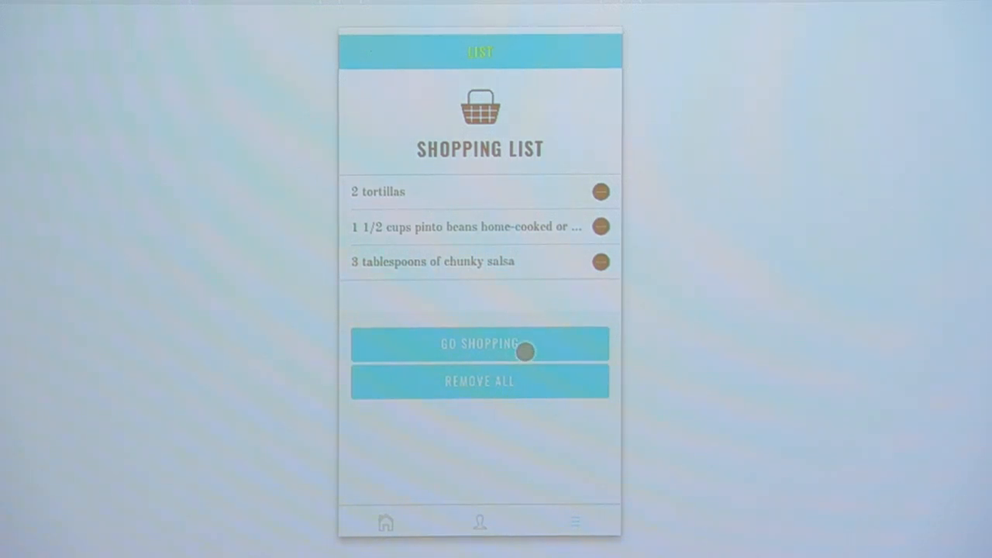
Go shopping for the three listed ingredients to look up nearby shops.
{"action": "left_click", "coordinate": [480, 344]}
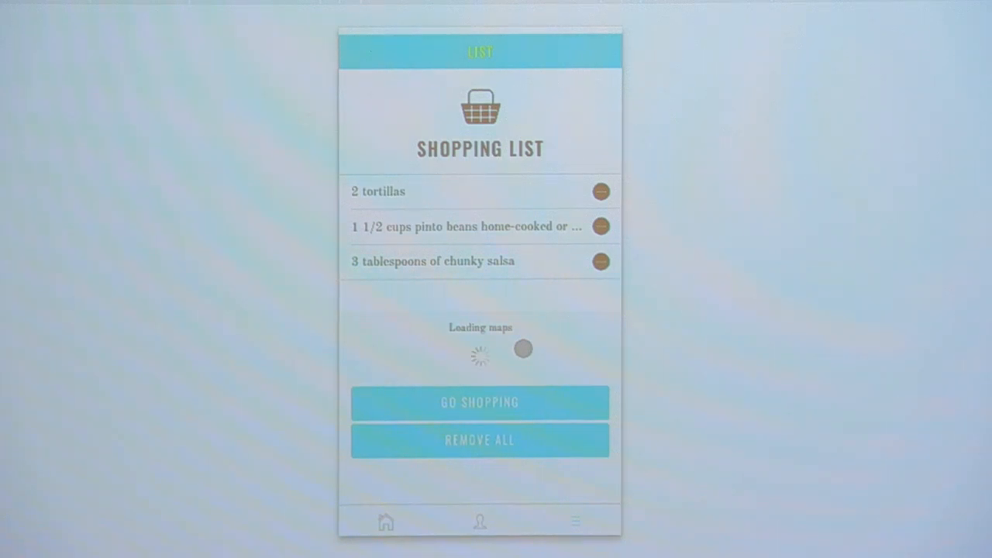
Reveal a supermarket pin's name, La Sirena, on the loaded map.
{"action": "left_click", "coordinate": [481, 403]}
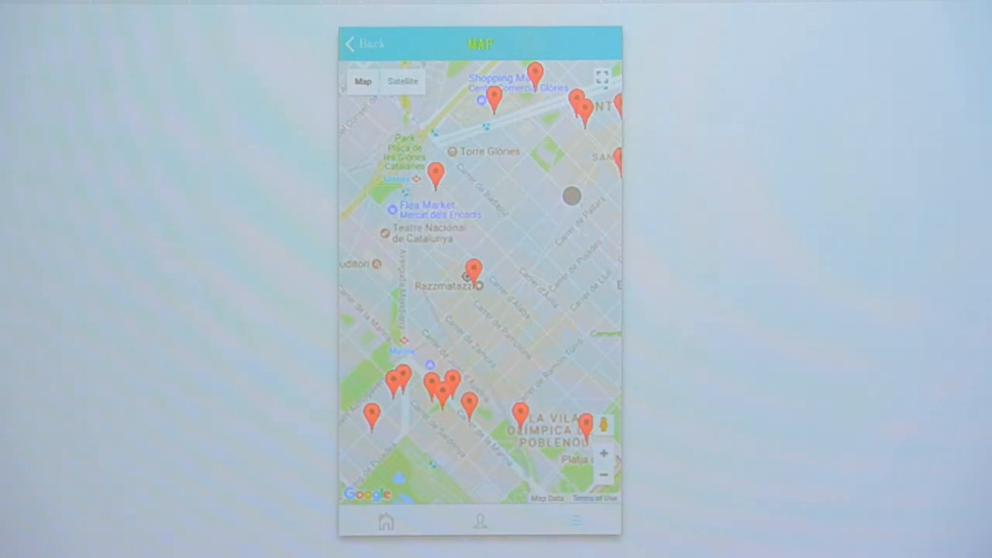
{"action": "left_click", "coordinate": [475, 271]}
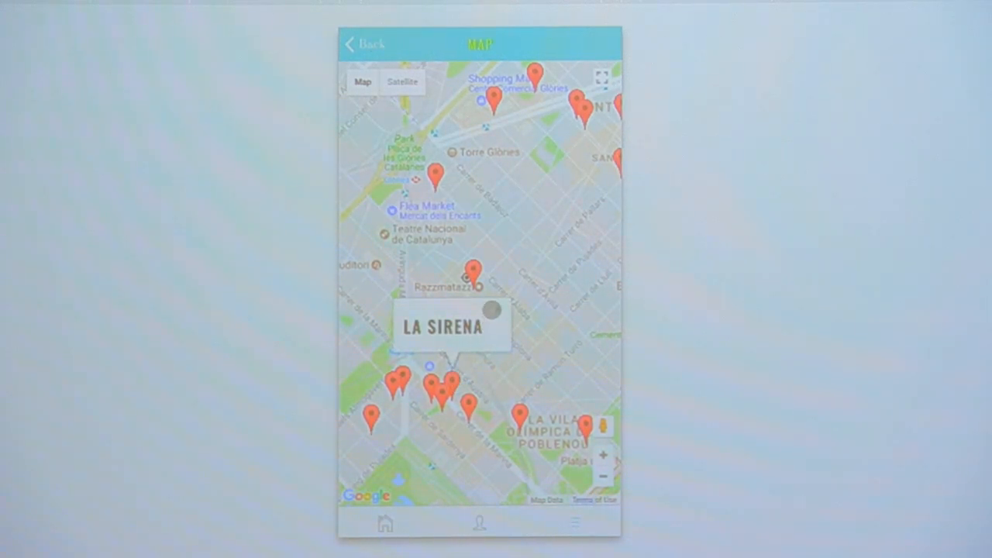